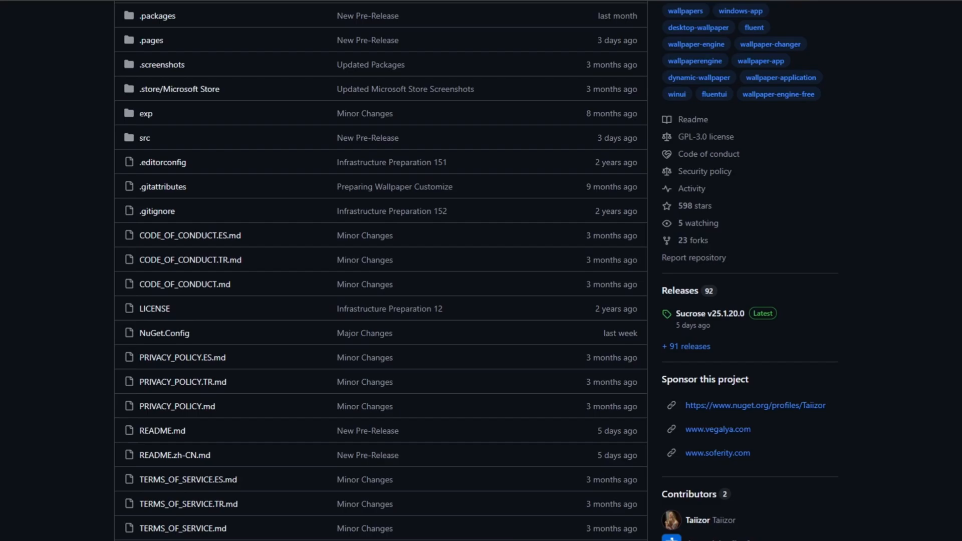
Scroll the releases page down to the v25.1.20.0 Assets list
{"action": "scroll", "scroll_direction": "down", "scroll_amount": 3}
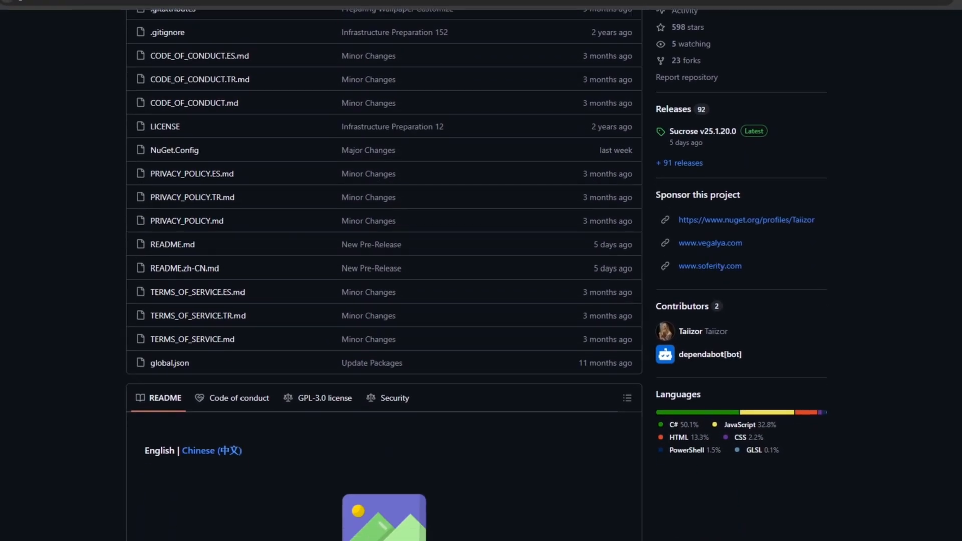
{"action": "scroll", "scroll_direction": "down", "scroll_amount": 3}
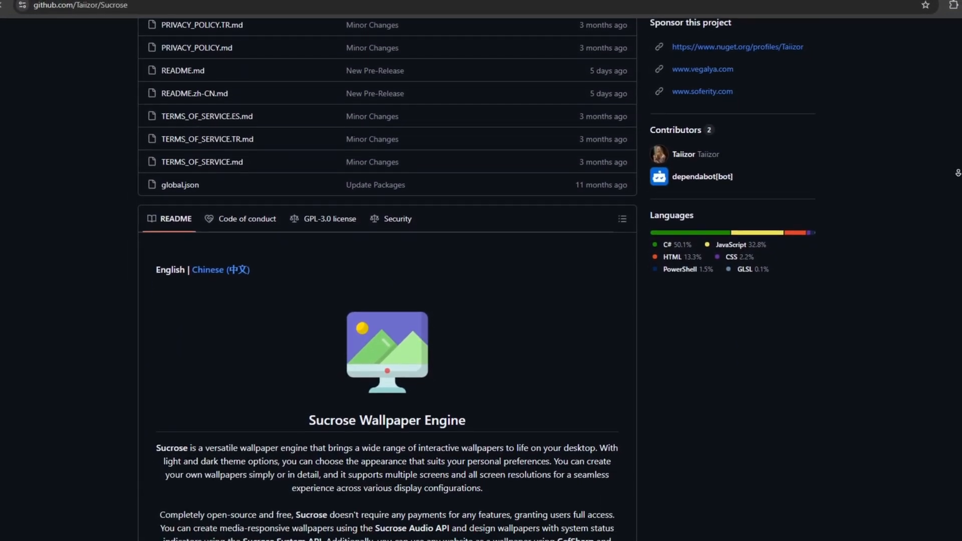
{"action": "scroll", "scroll_direction": "down", "scroll_amount": 3}
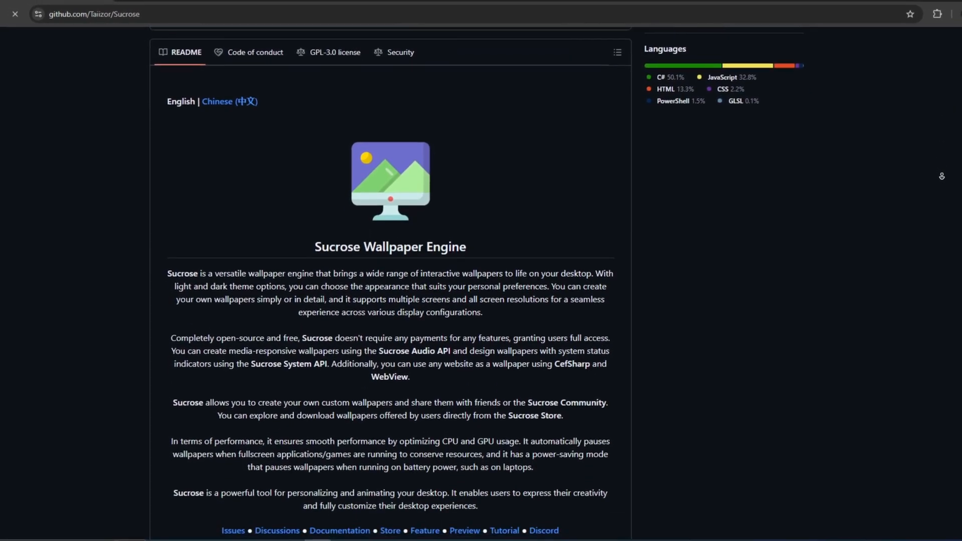
{"action": "scroll", "scroll_direction": "down", "scroll_amount": 3}
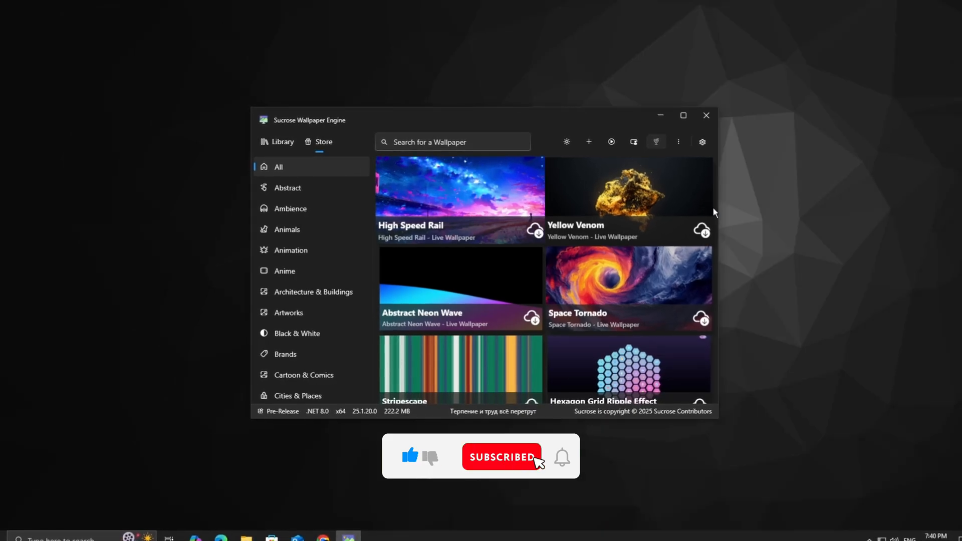
{"action": "scroll", "scroll_direction": "down", "scroll_amount": 3}
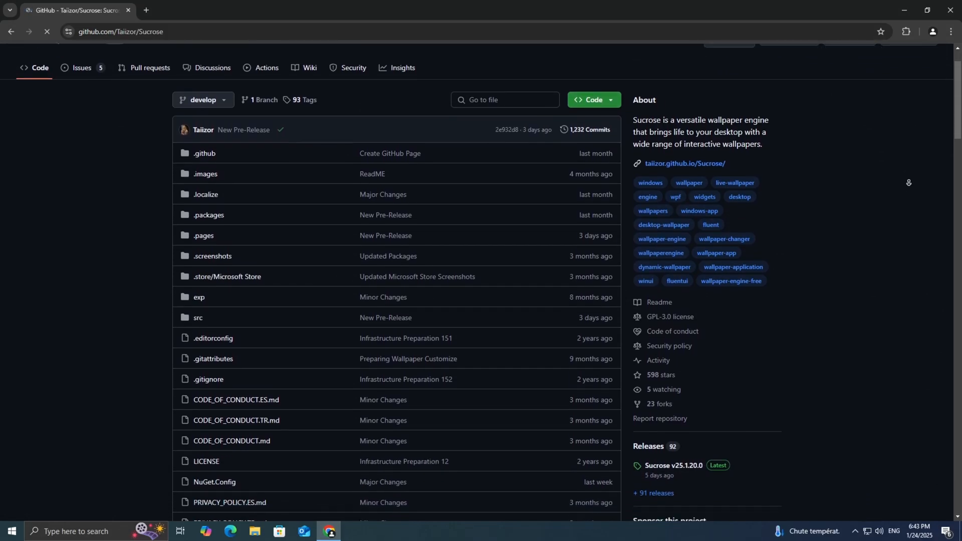
{"action": "scroll", "scroll_direction": "down", "scroll_amount": 3}
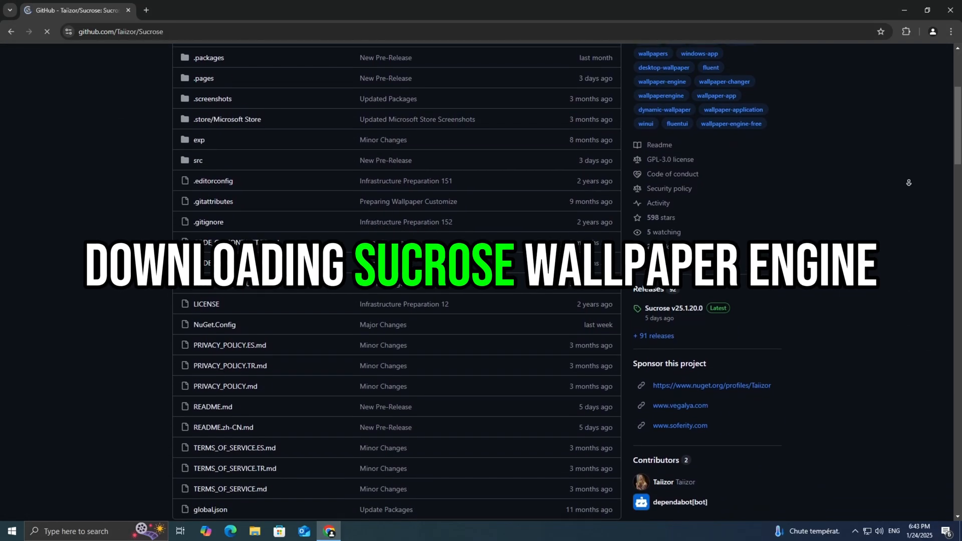
{"action": "scroll", "scroll_direction": "down", "scroll_amount": 3}
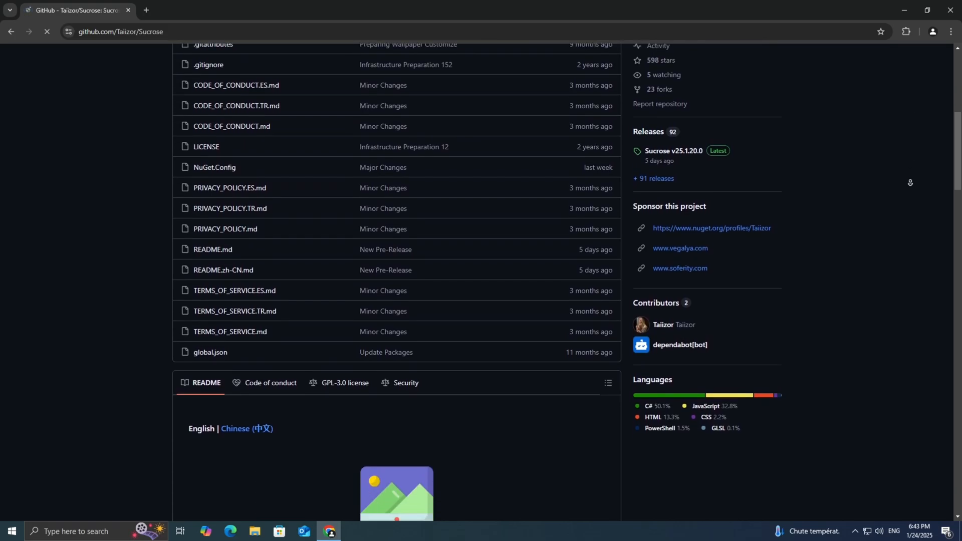
{"action": "scroll", "scroll_direction": "down", "scroll_amount": 3}
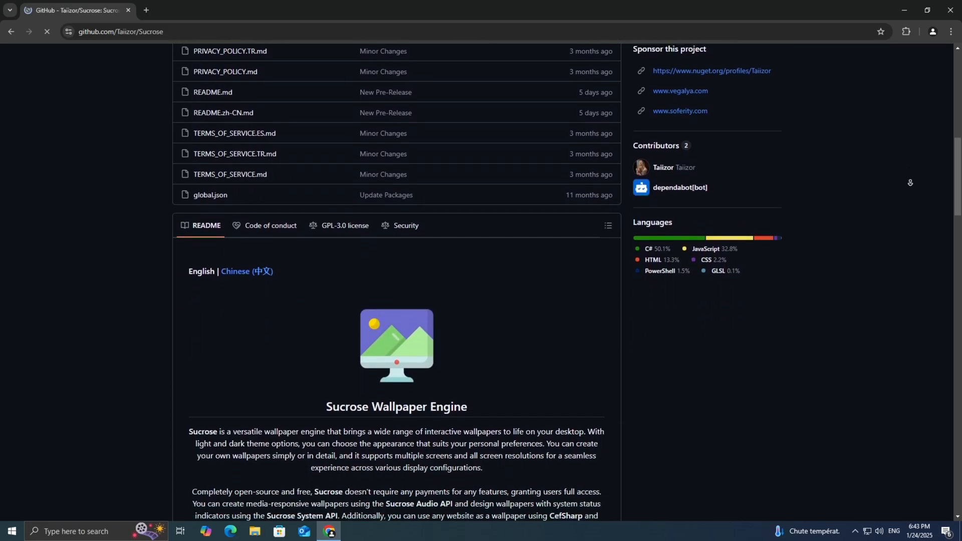
{"action": "scroll", "scroll_direction": "down", "scroll_amount": 3}
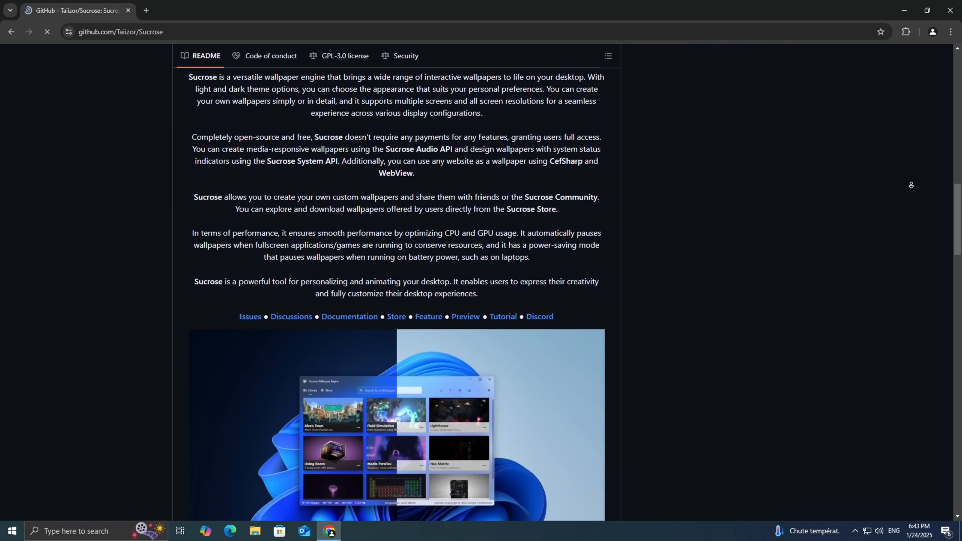
{"action": "scroll", "scroll_direction": "down", "scroll_amount": 3}
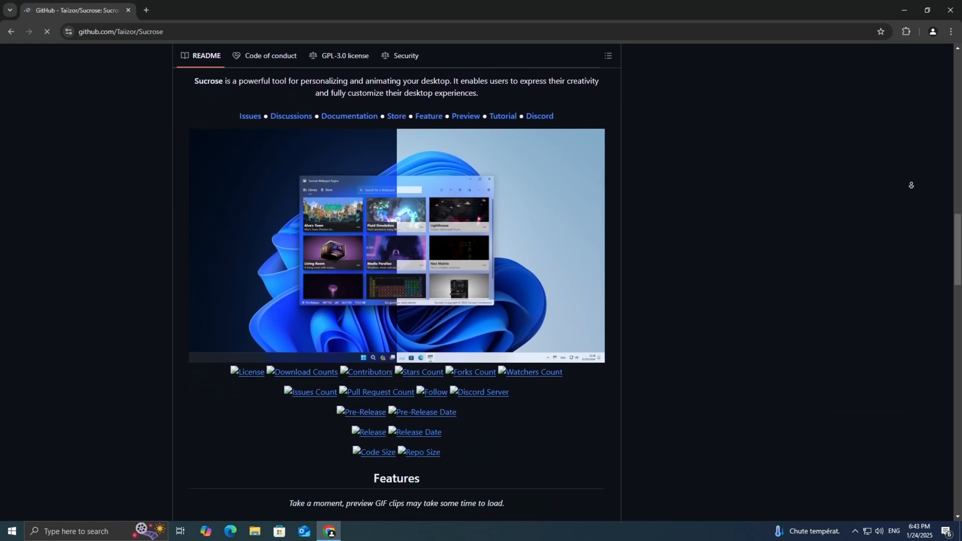
{"action": "scroll", "scroll_direction": "down", "scroll_amount": 3}
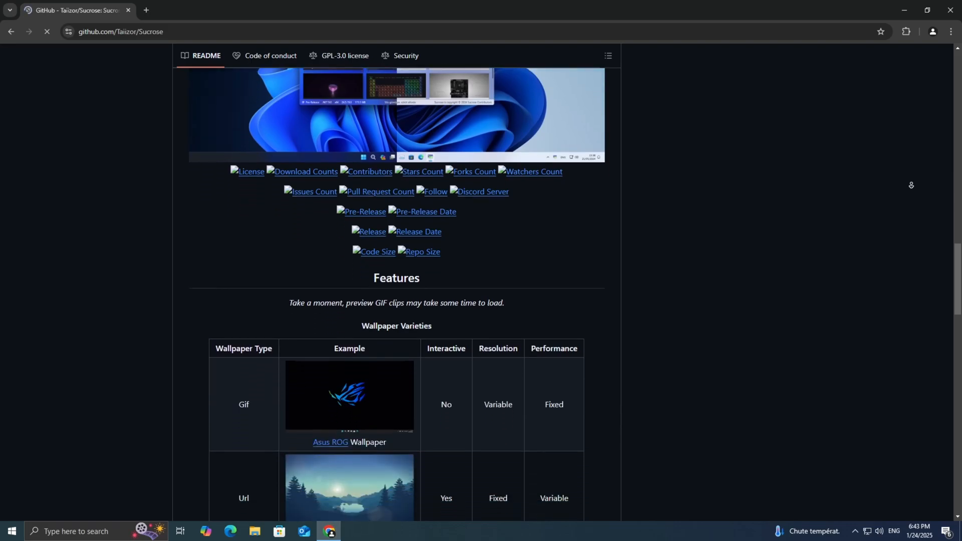
{"action": "scroll", "scroll_direction": "up", "scroll_amount": 3}
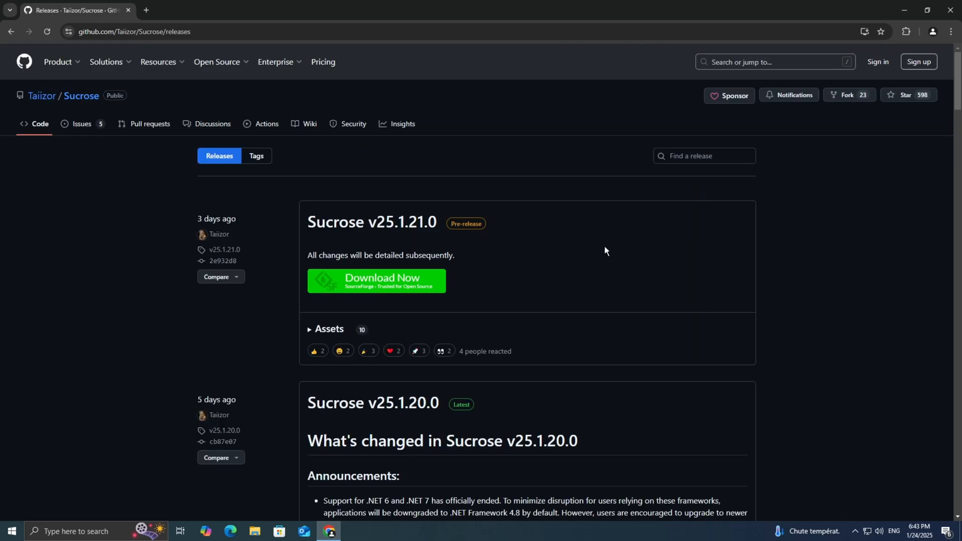
{"action": "scroll", "scroll_direction": "down", "scroll_amount": 3}
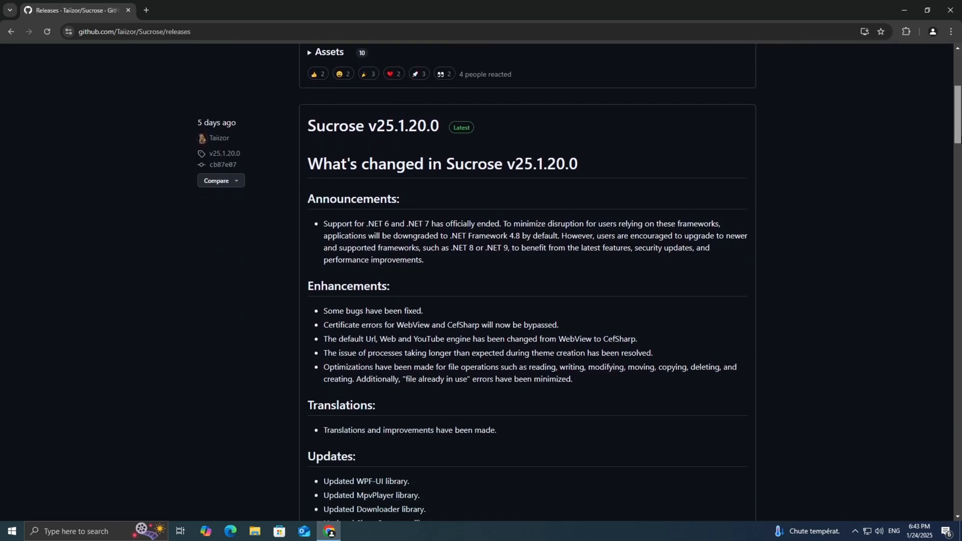
{"action": "scroll", "scroll_direction": "down", "scroll_amount": 3}
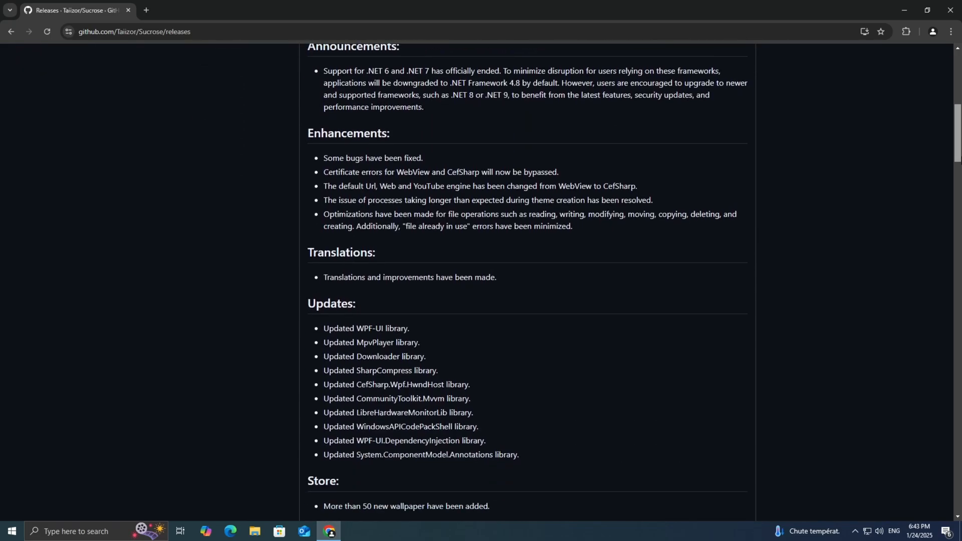
{"action": "scroll", "scroll_direction": "down", "scroll_amount": 3}
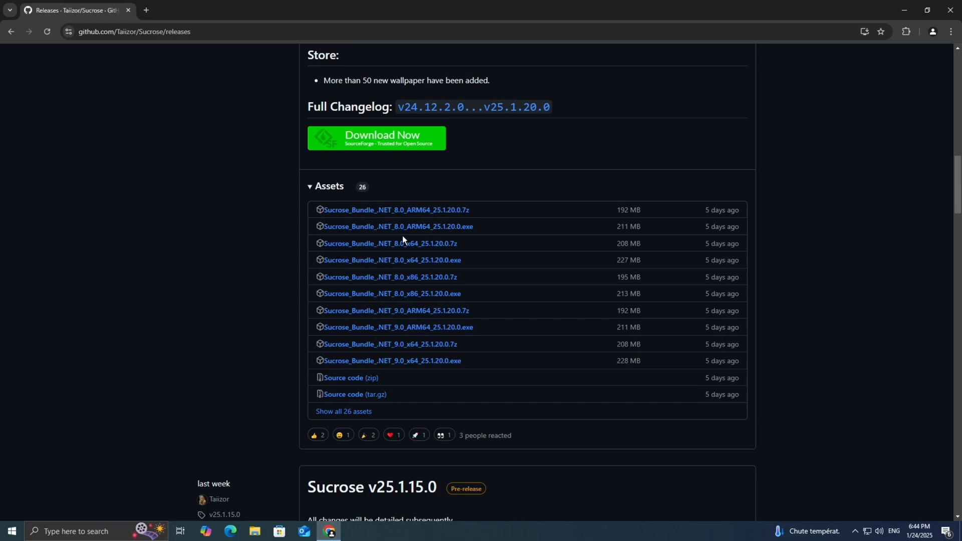
{"action": "mouse_move", "coordinate": [400, 226]}
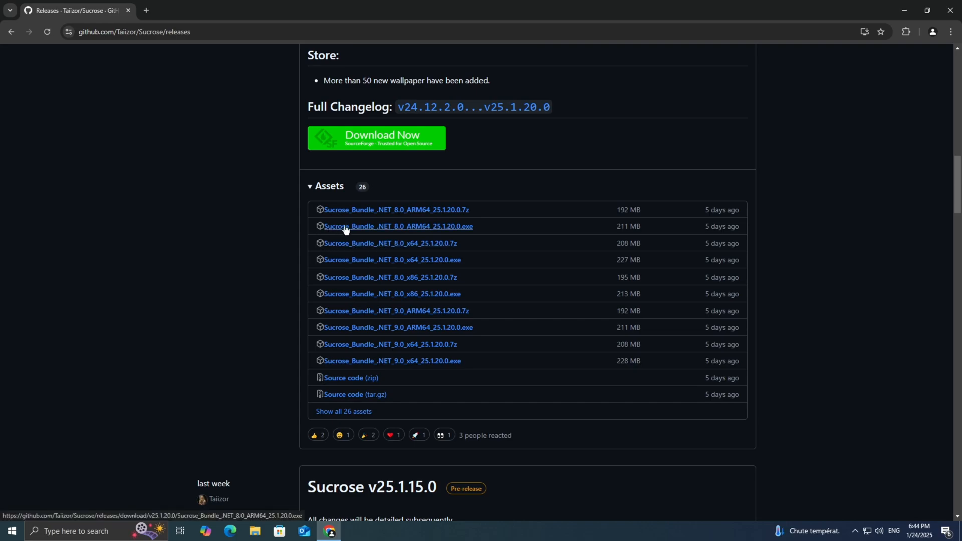
Download Sucrose_Bundle_.NET_8.0_x64_25.1.20.0.exe from the release assets
{"action": "left_click", "coordinate": [393, 259]}
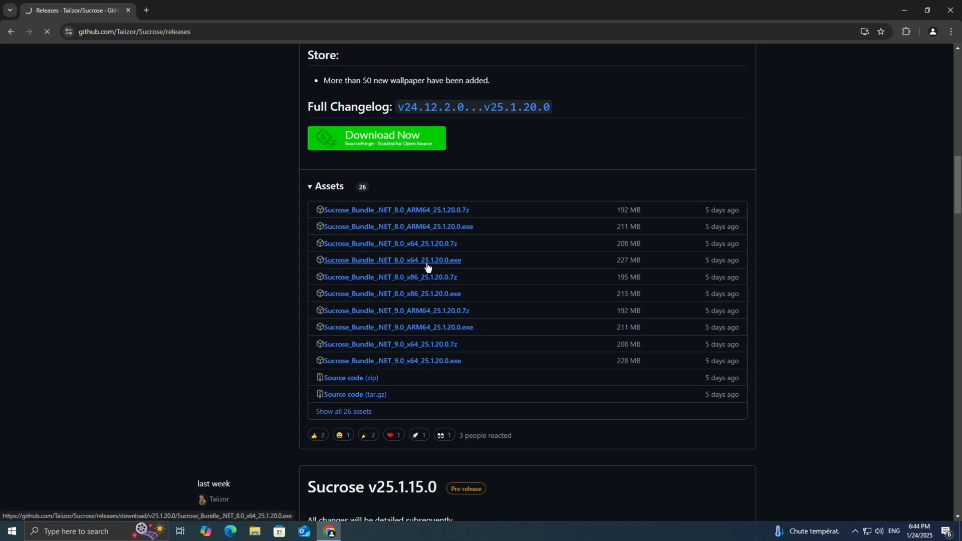
{"action": "left_click", "coordinate": [391, 260]}
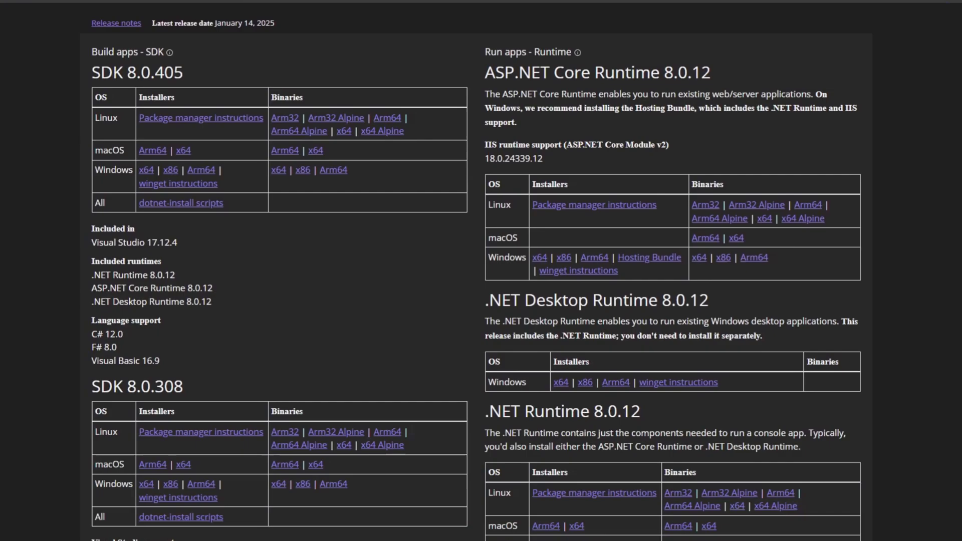
Download the .NET SDK 8.0.405 Windows x64 installer
{"action": "scroll", "scroll_direction": "down", "scroll_amount": 3}
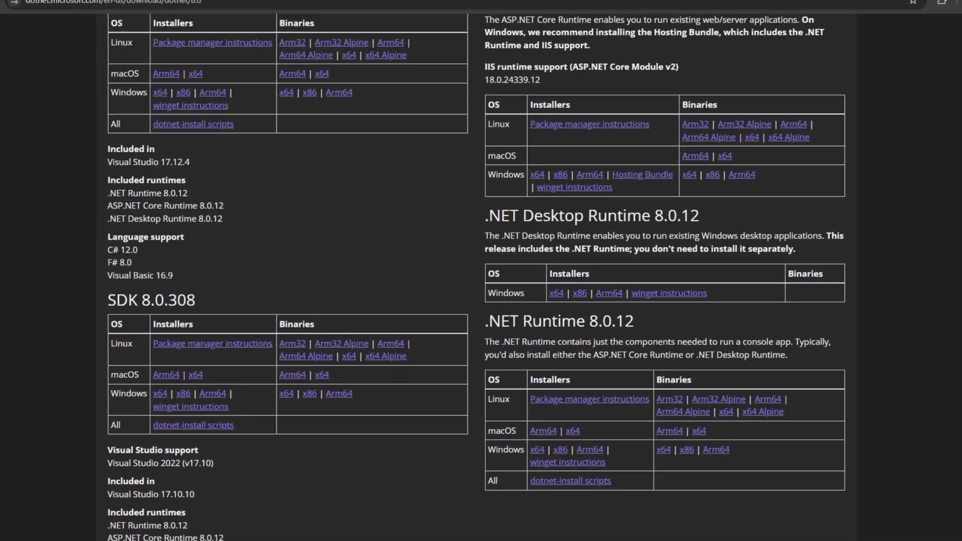
{"action": "scroll", "scroll_direction": "up", "scroll_amount": 3}
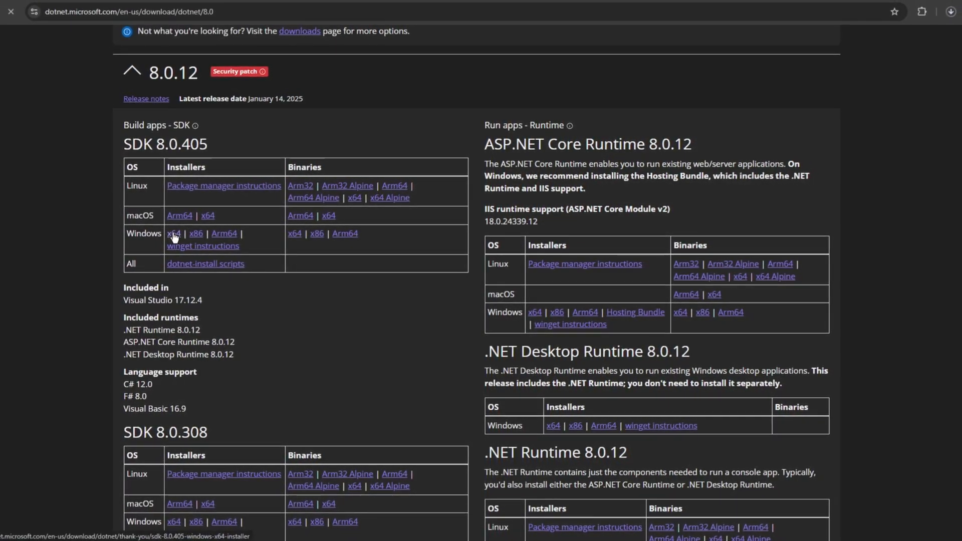
{"action": "left_click", "coordinate": [174, 233]}
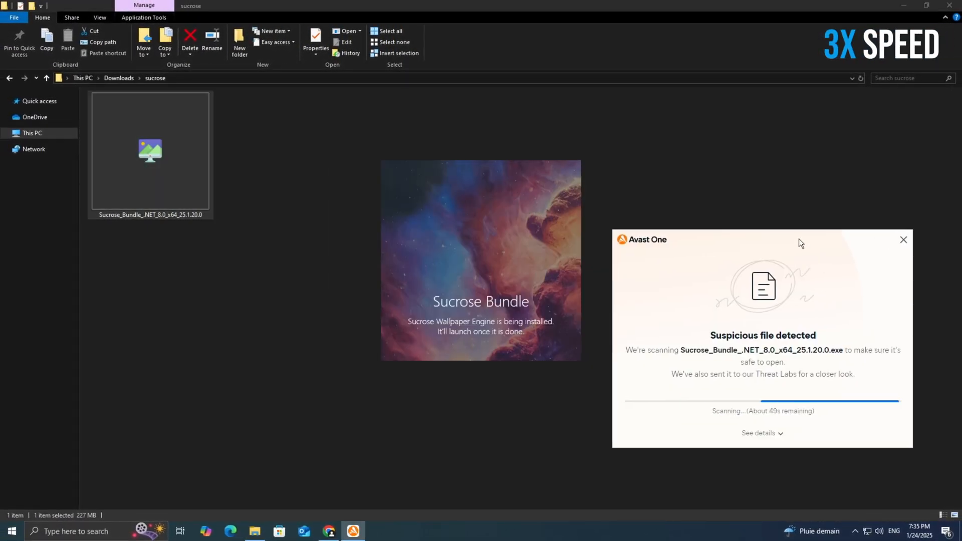
Run the Sucrose bundle installer and dismiss the Avast safe-file notice
{"action": "left_click", "coordinate": [902, 240]}
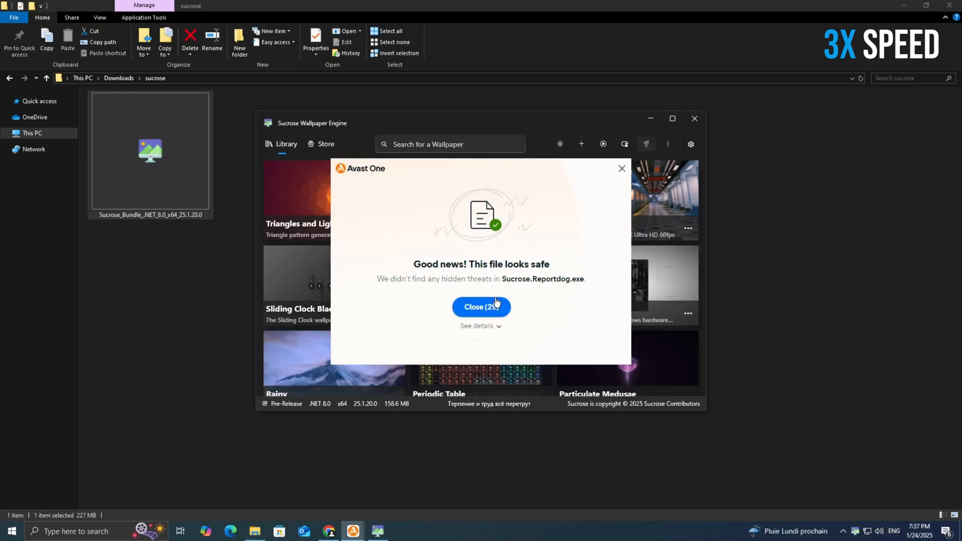
{"action": "left_click", "coordinate": [481, 307]}
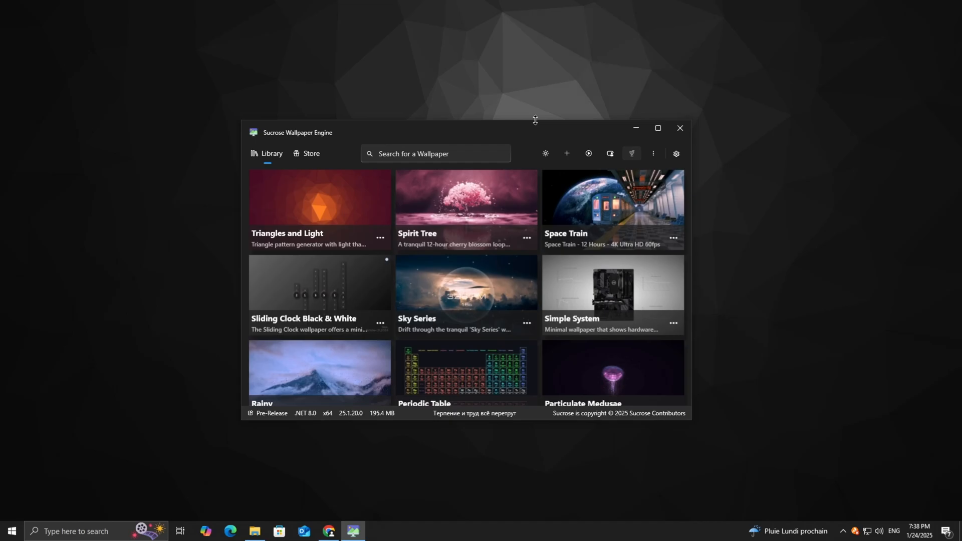
Apply Alve's Town as the desktop wallpaper and hide the window to view it
{"action": "scroll", "scroll_direction": "down", "scroll_amount": 3}
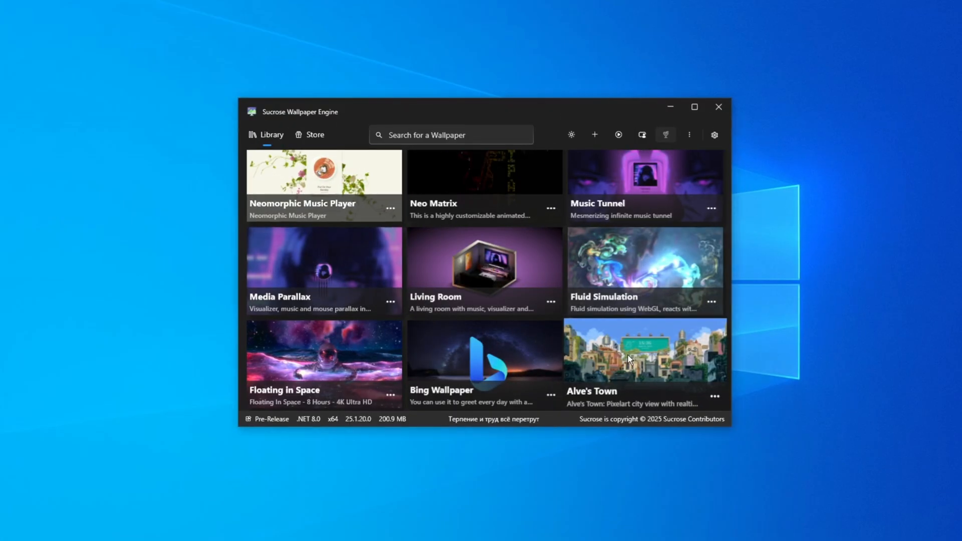
{"action": "double_click", "coordinate": [645, 349]}
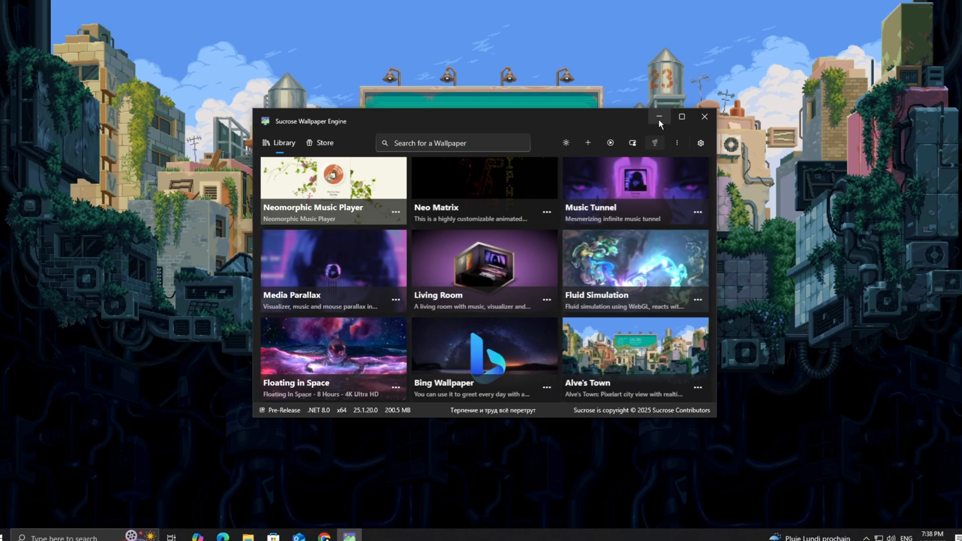
{"action": "left_click", "coordinate": [658, 117]}
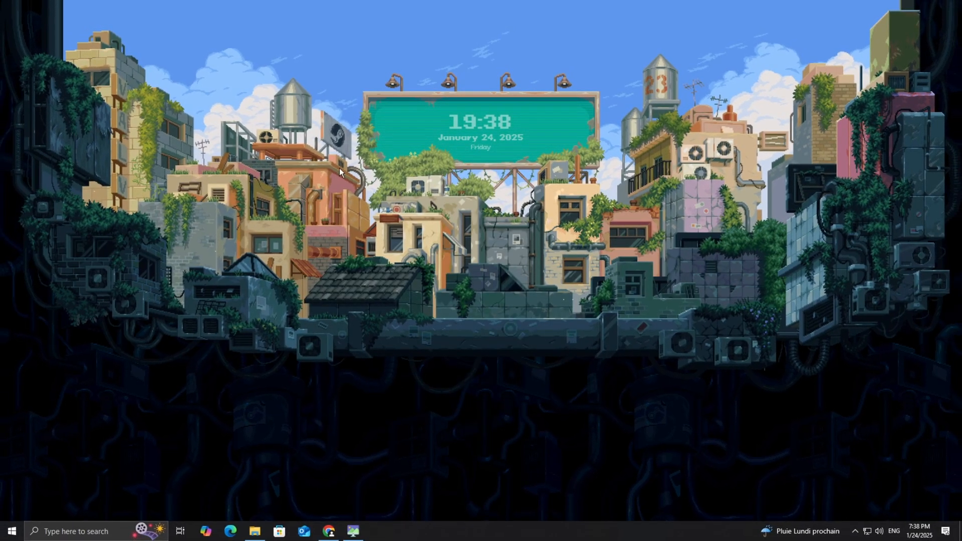
{"action": "left_click", "coordinate": [724, 306]}
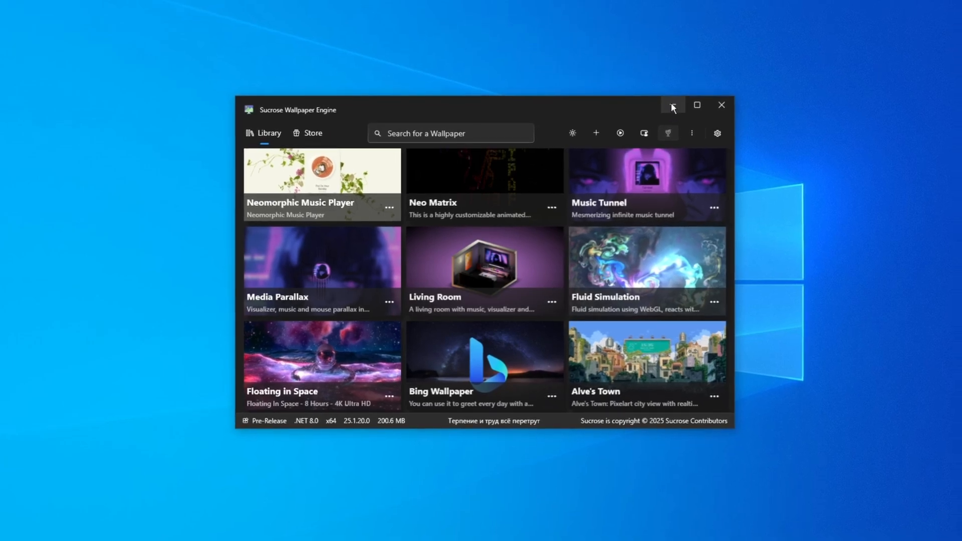
Hide the library to watch the live wallpaper, then restore it from the taskbar
{"action": "left_click", "coordinate": [671, 105]}
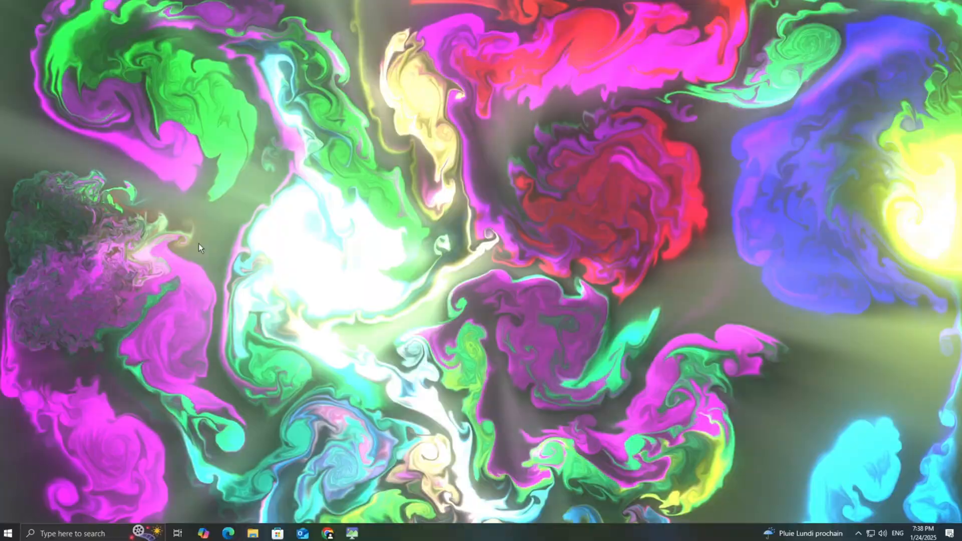
{"action": "left_click", "coordinate": [352, 532]}
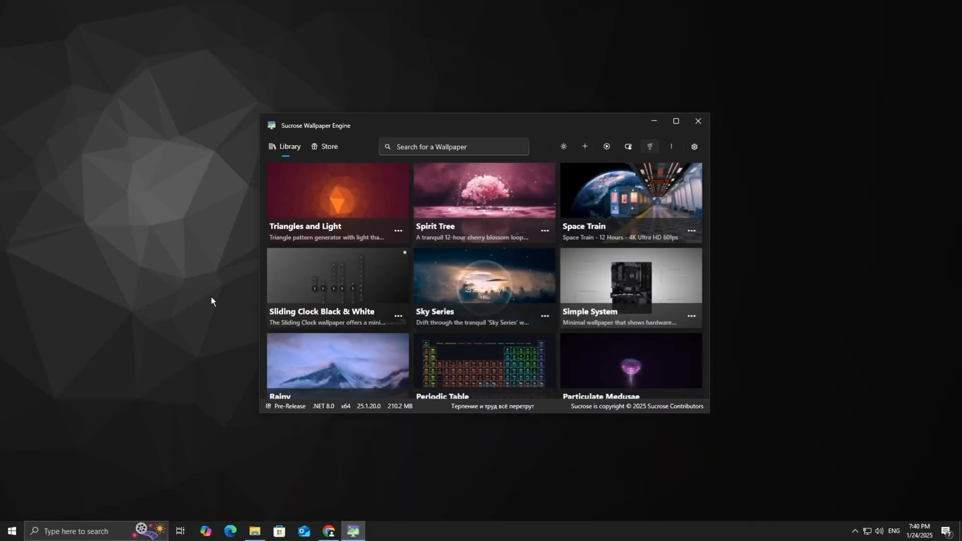
Browse the Store's All wallpapers down to ROG 2024 at the first page's end
{"action": "left_click", "coordinate": [329, 146]}
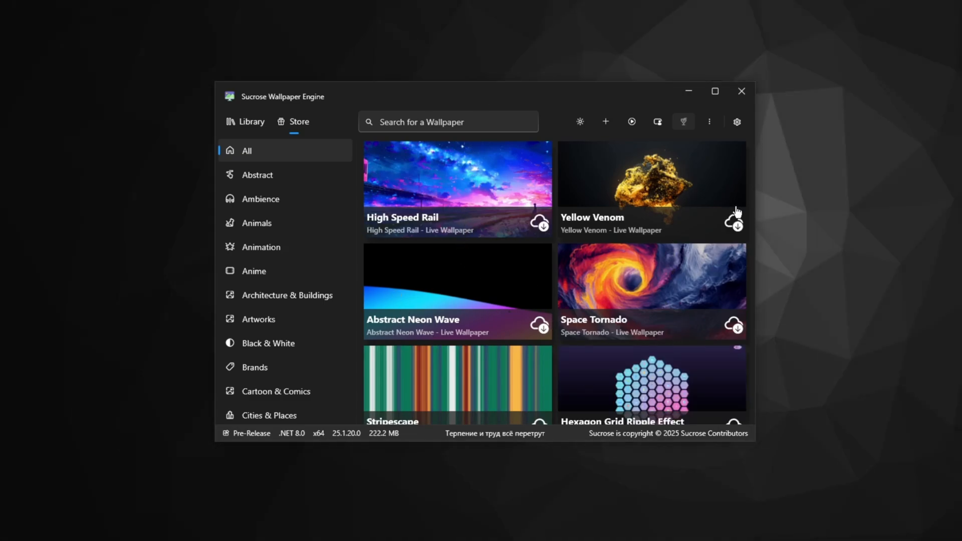
{"action": "scroll", "scroll_direction": "down", "scroll_amount": 3}
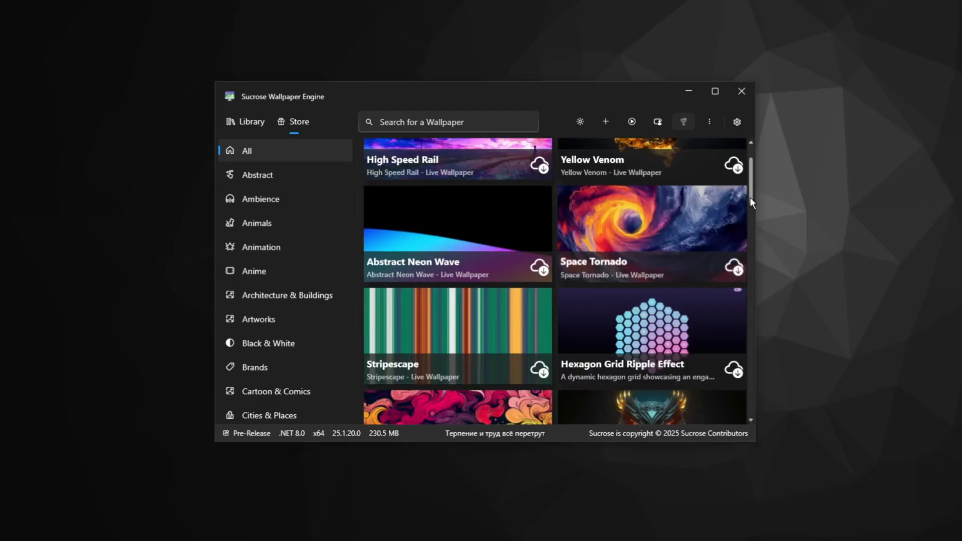
{"action": "scroll", "scroll_direction": "down", "scroll_amount": 3}
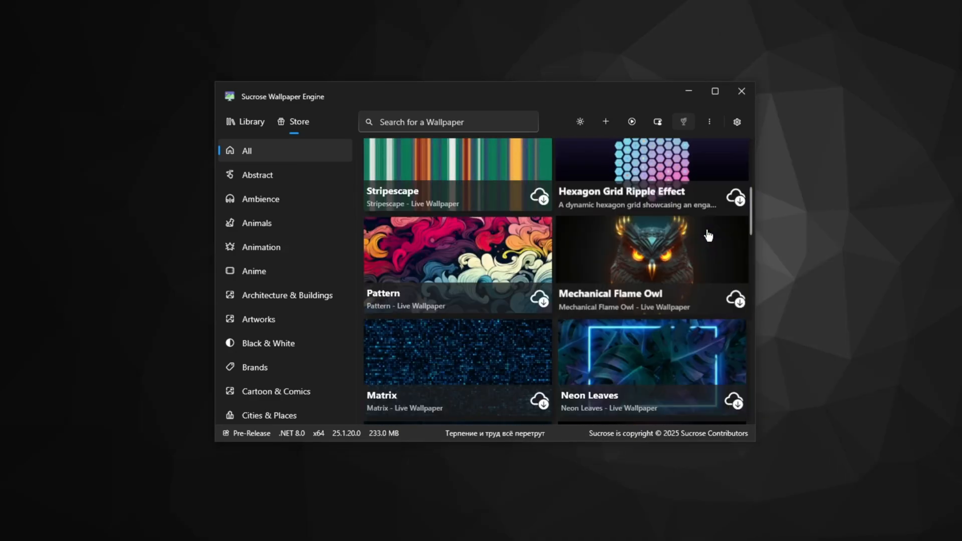
{"action": "scroll", "scroll_direction": "down", "scroll_amount": 3}
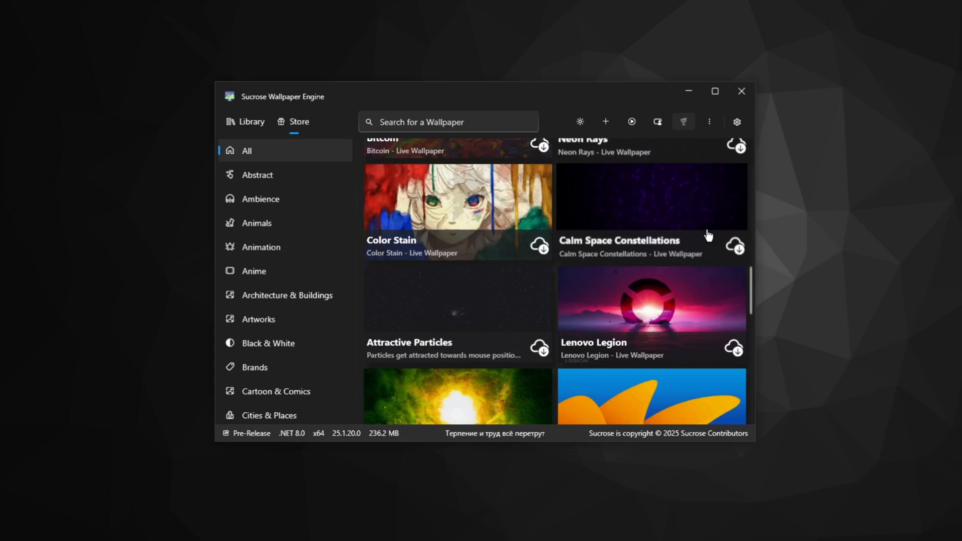
{"action": "scroll", "scroll_direction": "down", "scroll_amount": 3}
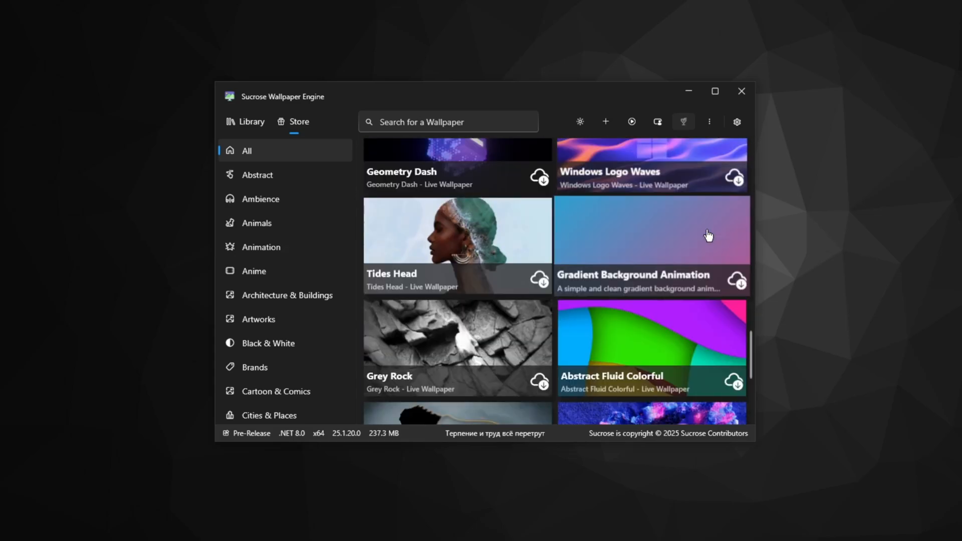
{"action": "scroll", "scroll_direction": "down", "scroll_amount": 3}
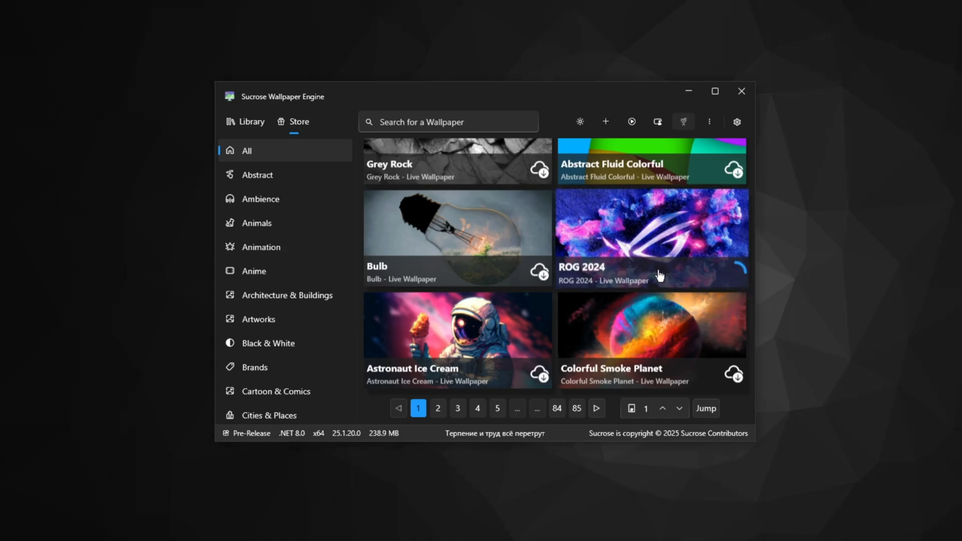
{"action": "mouse_move", "coordinate": [658, 268]}
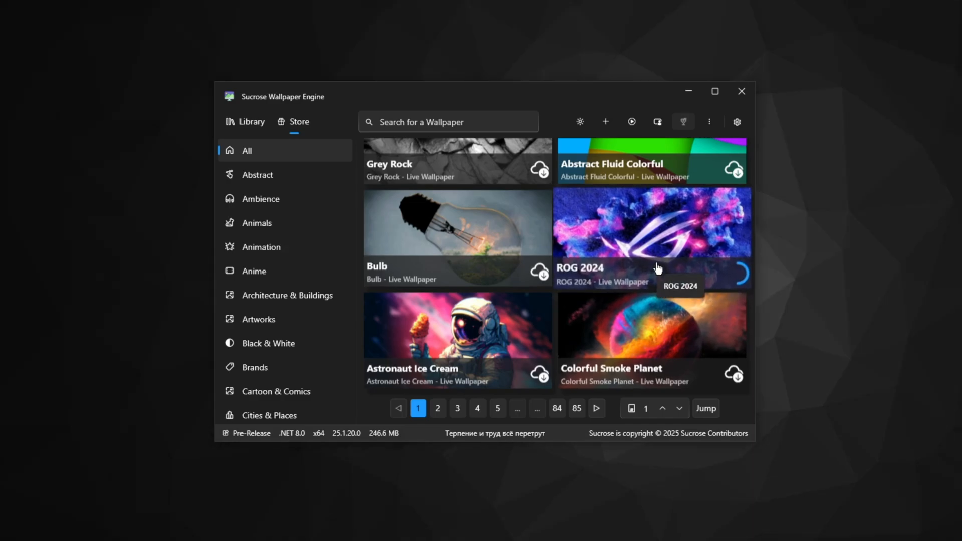
Return to the library showing ROG 2024 and open the General settings
{"action": "left_click", "coordinate": [249, 122]}
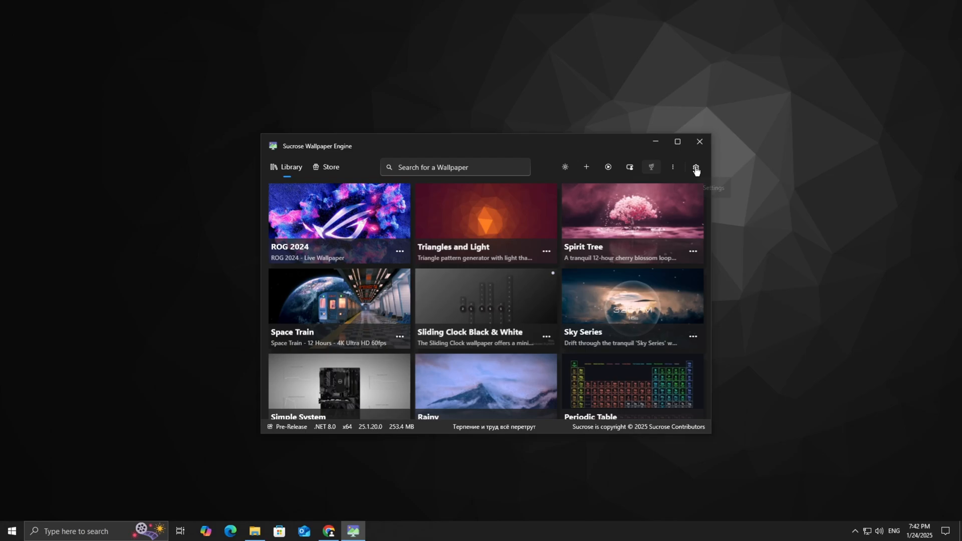
{"action": "left_click", "coordinate": [695, 167]}
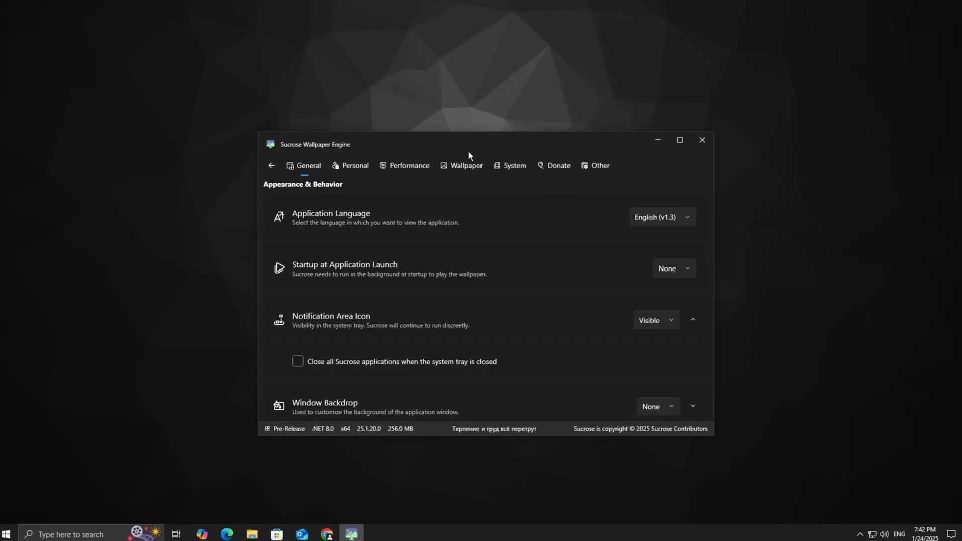
Review the Wallpaper settings' loop and shuffle modes, then go to Performance
{"action": "left_click", "coordinate": [466, 165]}
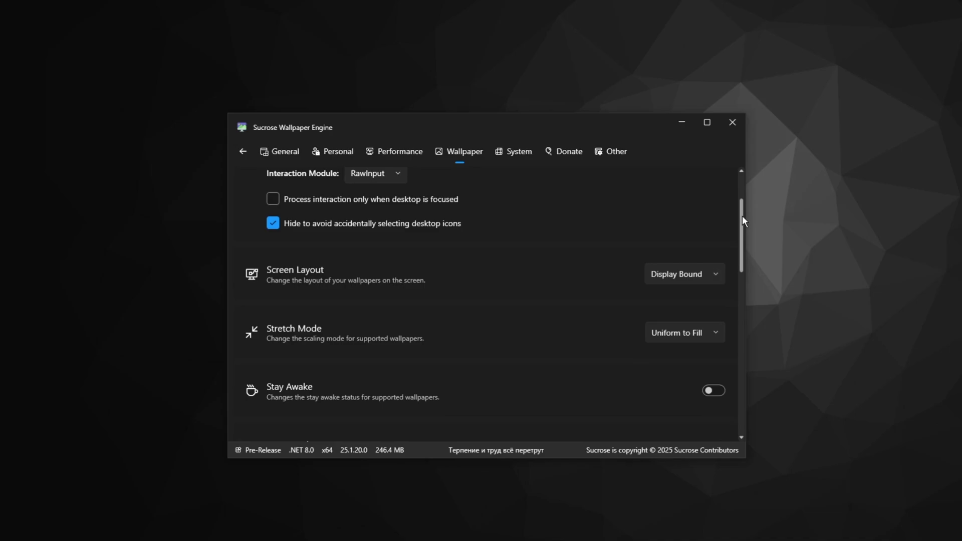
{"action": "scroll", "scroll_direction": "down", "scroll_amount": 3}
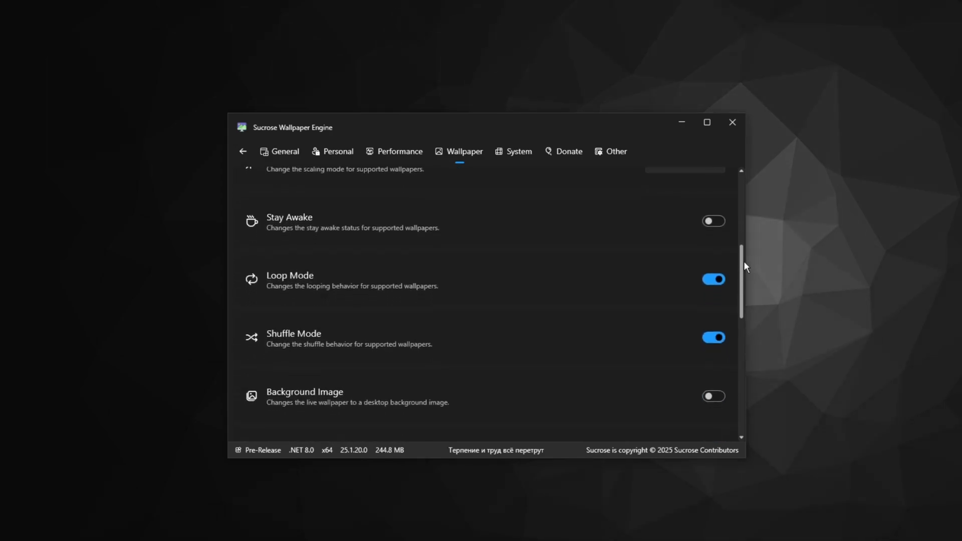
{"action": "scroll", "scroll_direction": "down", "scroll_amount": 3}
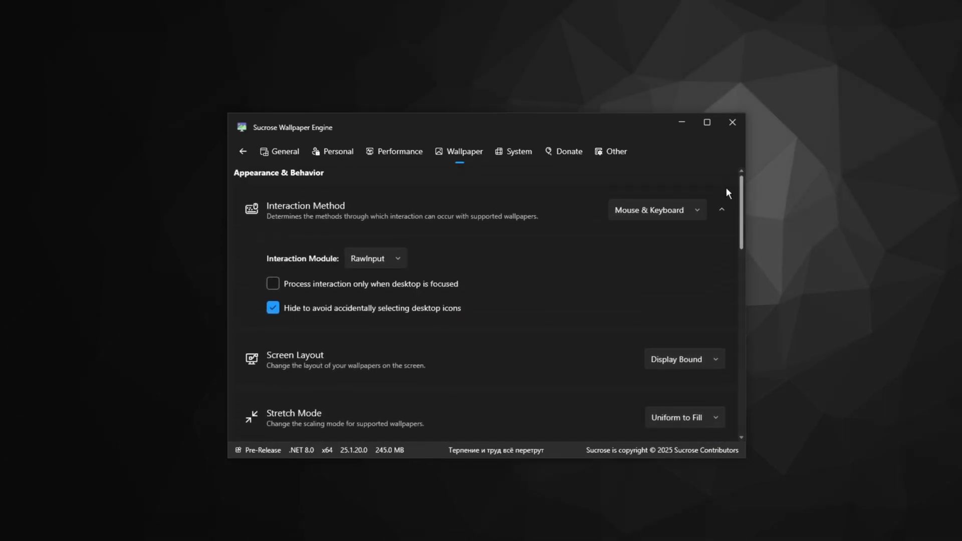
{"action": "mouse_move", "coordinate": [466, 151]}
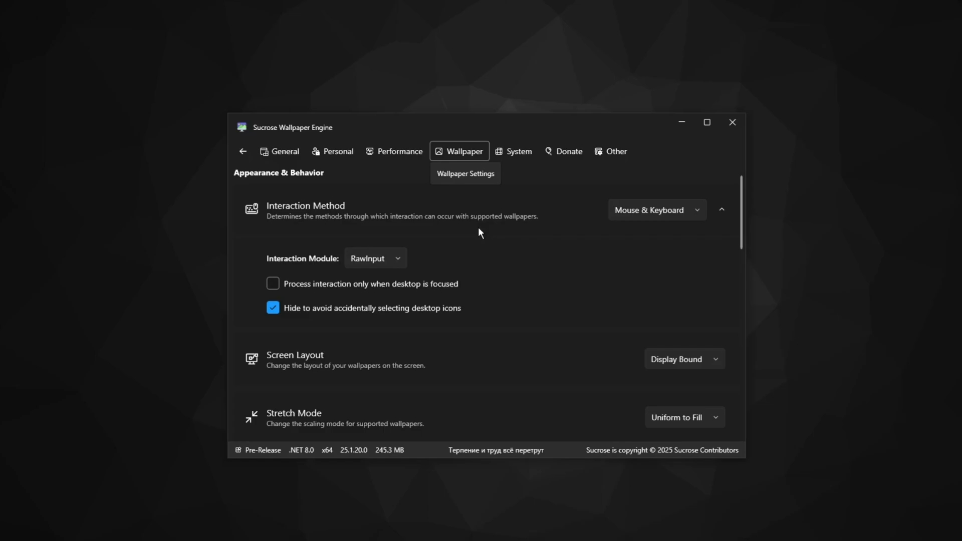
{"action": "left_click", "coordinate": [399, 151]}
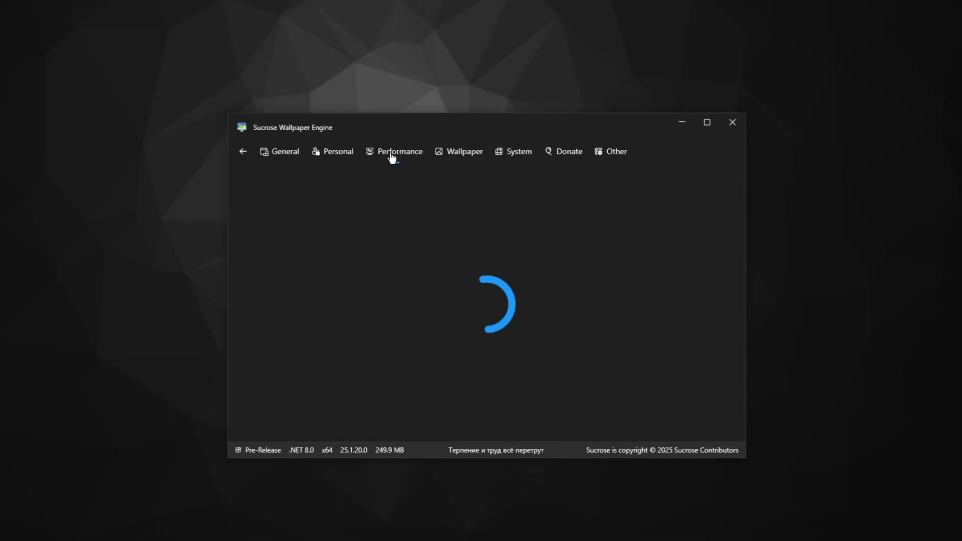
Under Performance System settings, set Focus Mode to Pause when another application has focus
{"action": "left_click", "coordinate": [399, 151]}
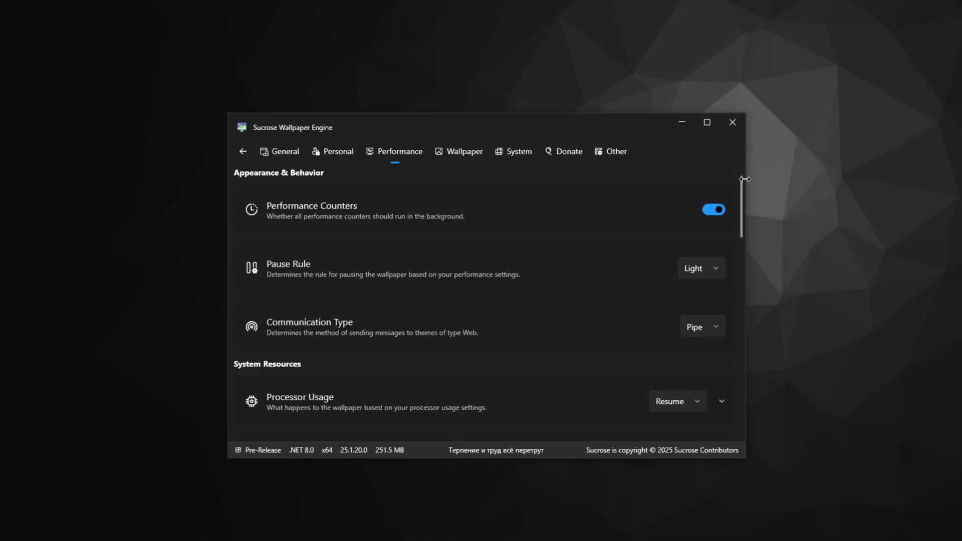
{"action": "scroll", "scroll_direction": "down", "scroll_amount": 3}
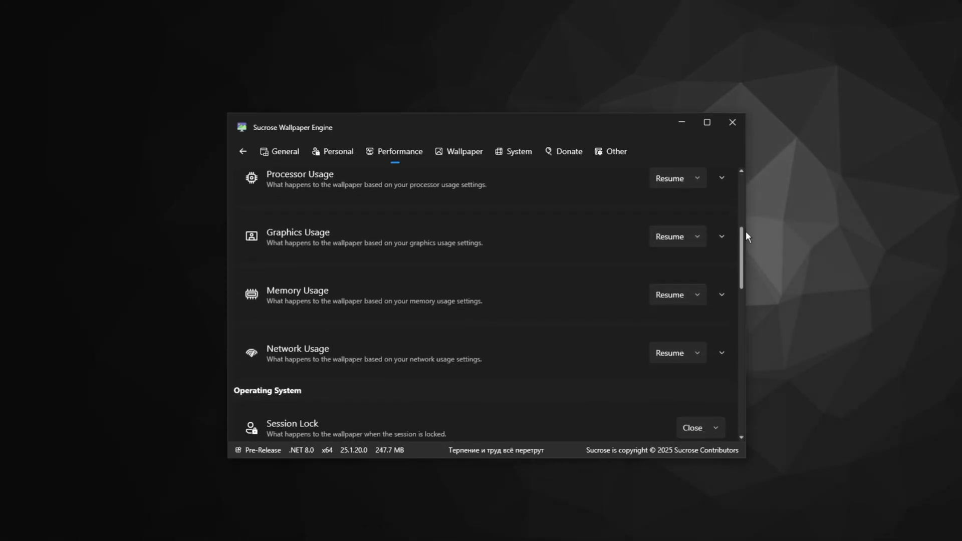
{"action": "scroll", "scroll_direction": "down", "scroll_amount": 3}
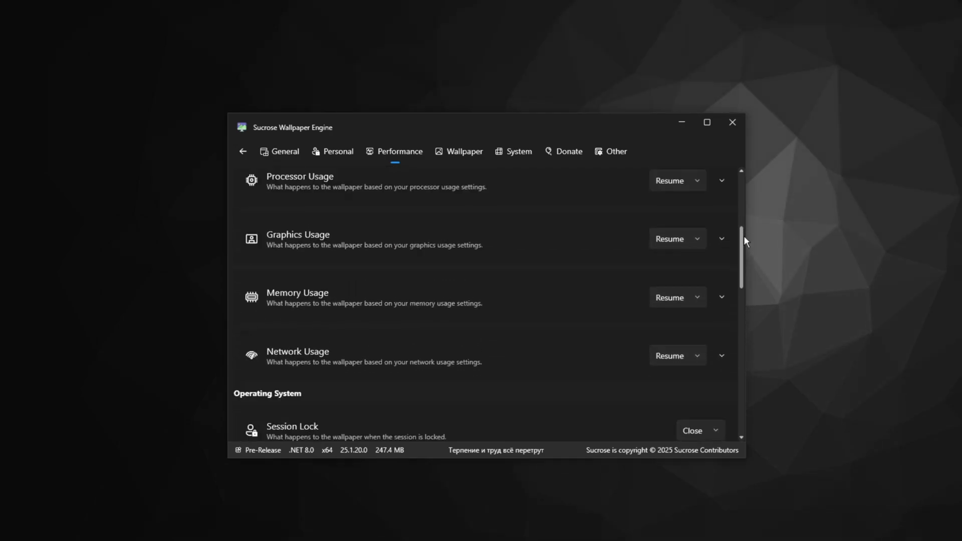
{"action": "scroll", "scroll_direction": "down", "scroll_amount": 3}
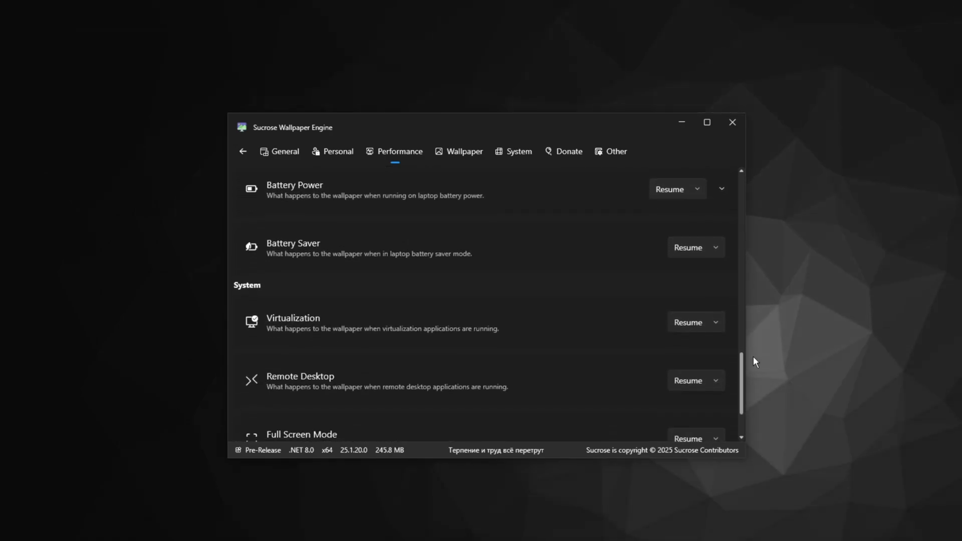
{"action": "left_click", "coordinate": [695, 357]}
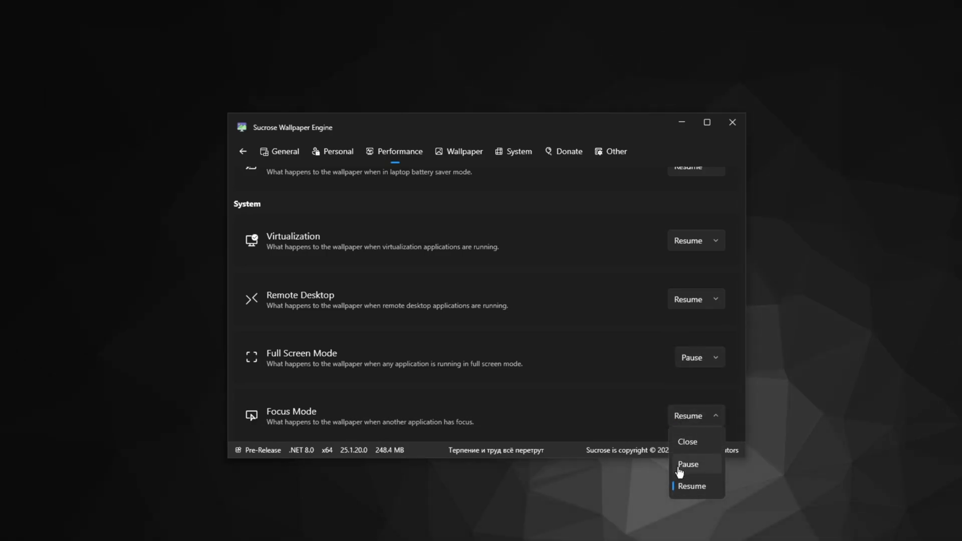
{"action": "left_click", "coordinate": [686, 464]}
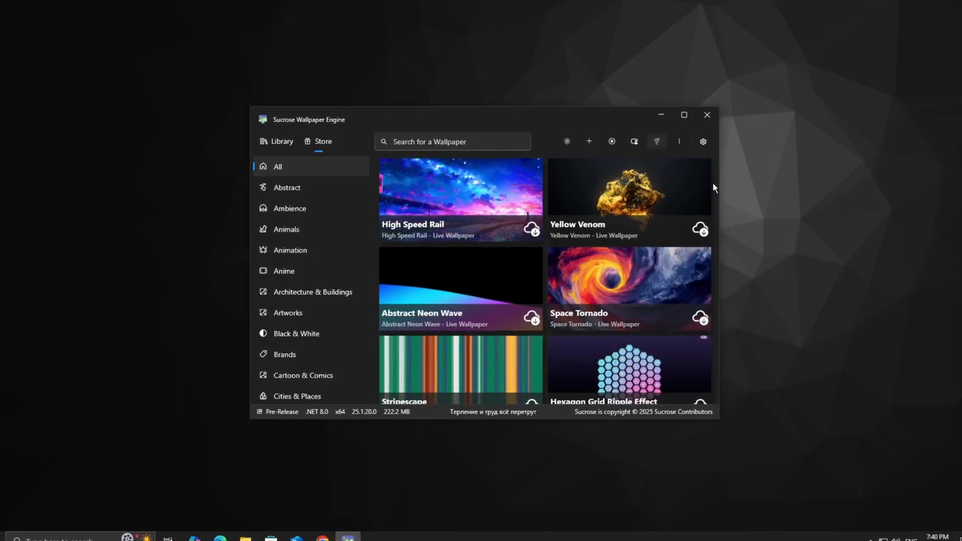
{"action": "scroll", "scroll_direction": "down", "scroll_amount": 3}
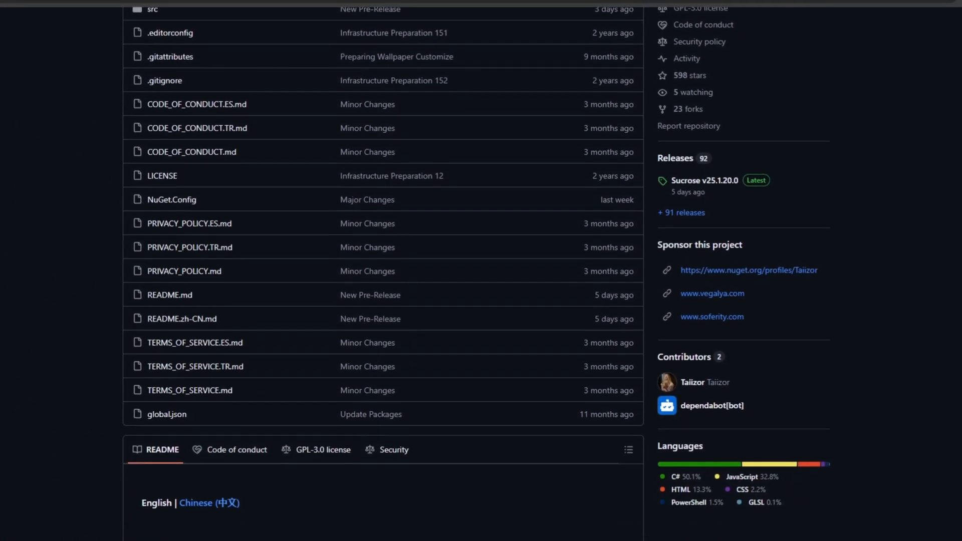
{"action": "scroll", "scroll_direction": "down", "scroll_amount": 3}
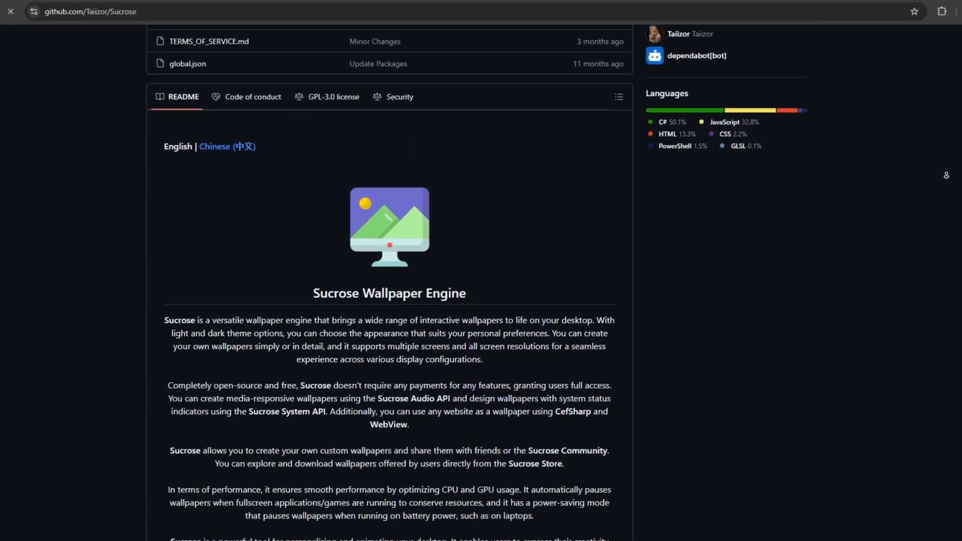
{"action": "scroll", "scroll_direction": "down", "scroll_amount": 3}
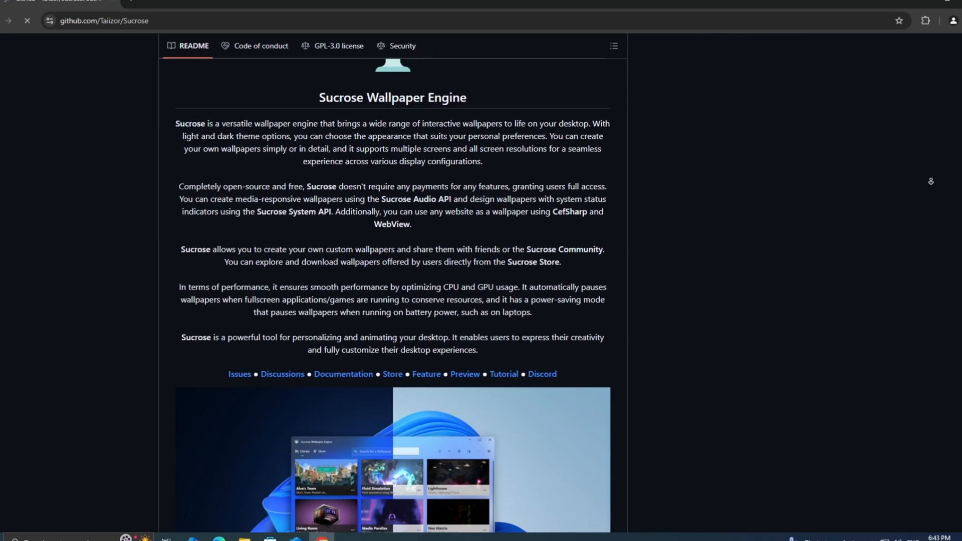
{"action": "scroll", "scroll_direction": "down", "scroll_amount": 3}
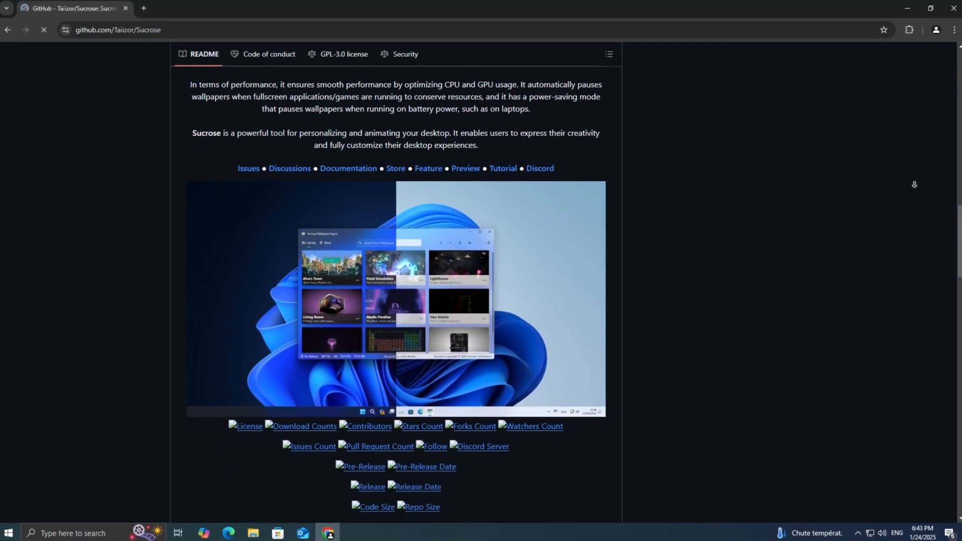